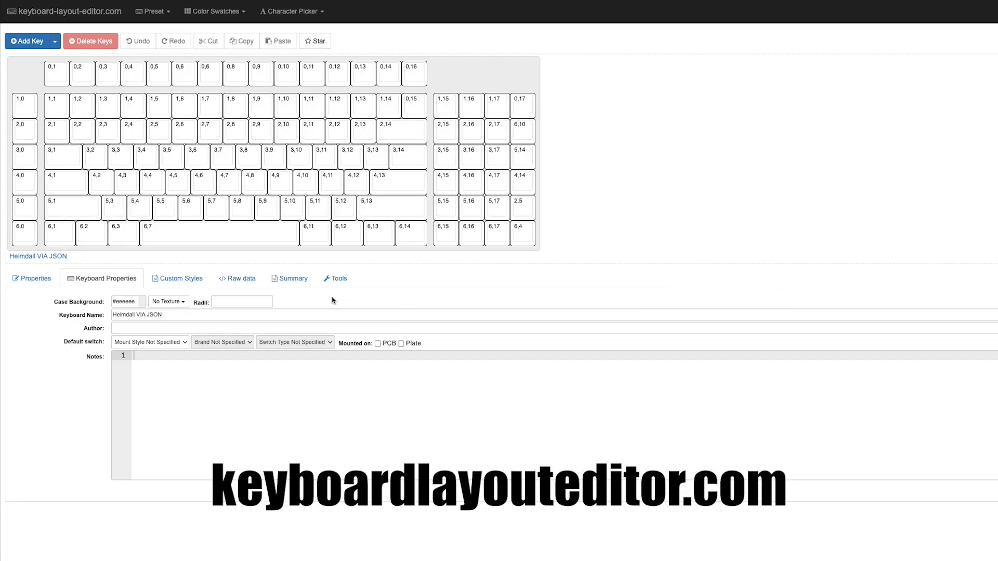
Step: Show the Heimdall layout's raw data in keyboard-layout-editor and select the JSON text
click(82, 73)
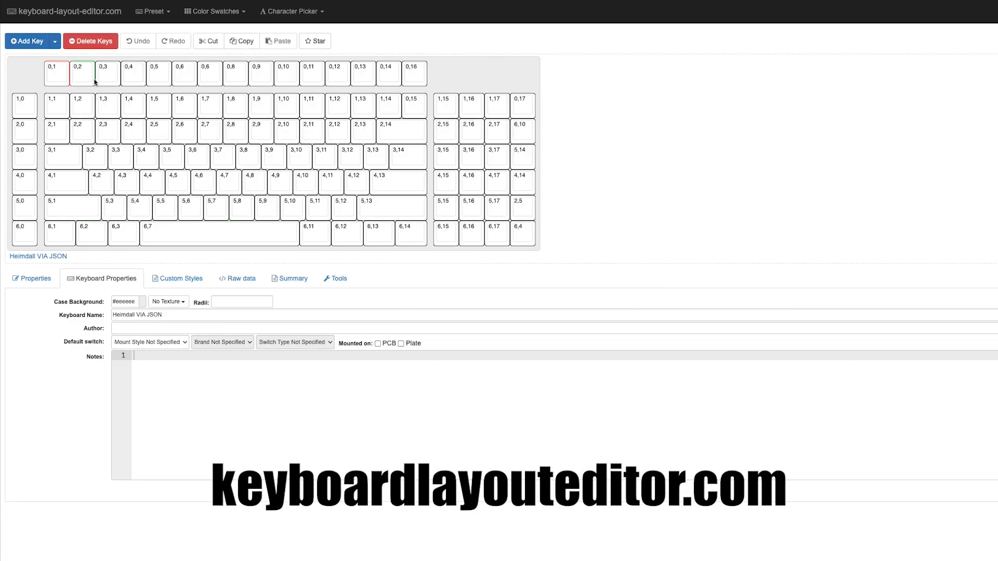
click(240, 278)
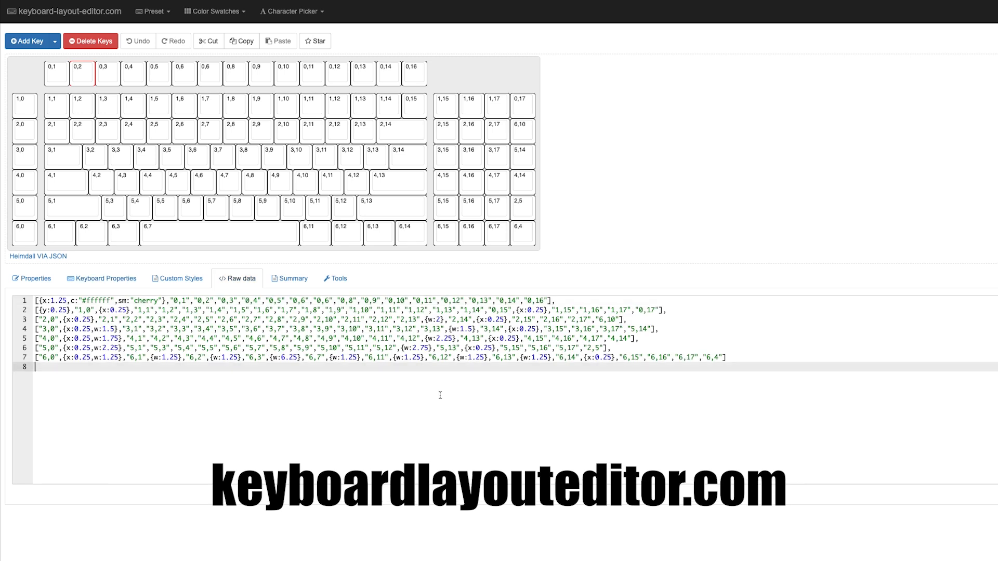
key(ctrl+a)
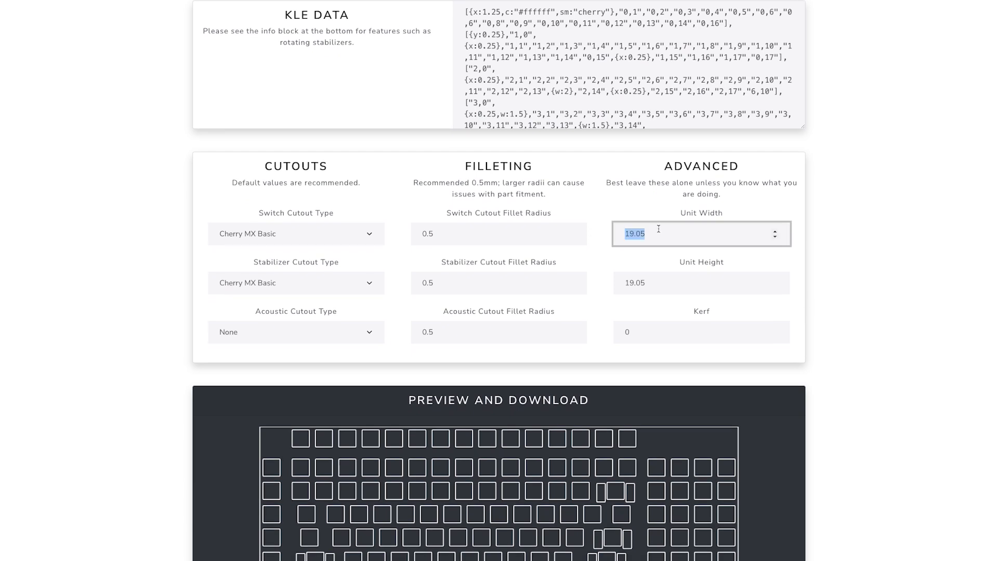
Step: Confirm the 19.05 unit height and scroll down to the plate preview
click(701, 283)
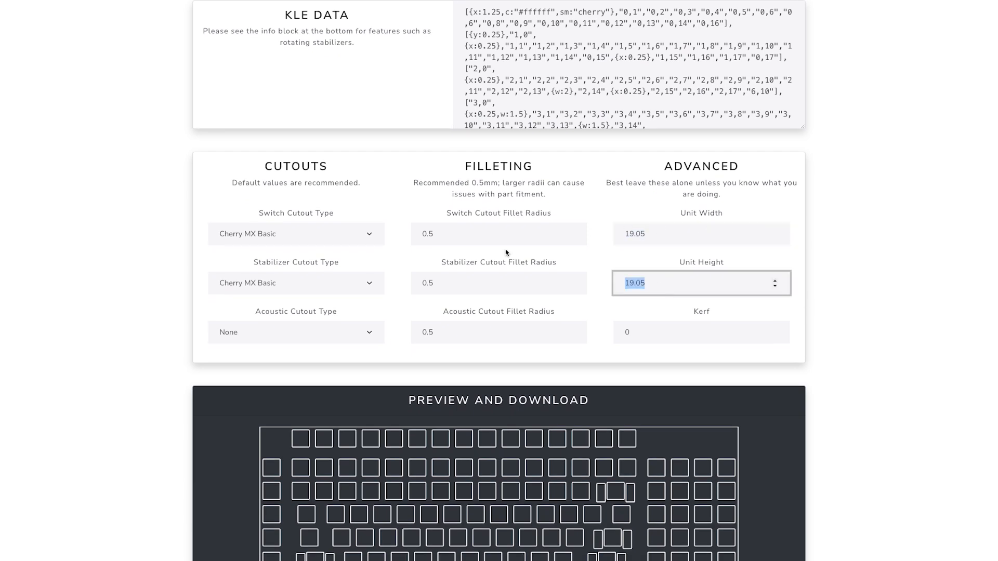
scroll(down, 3)
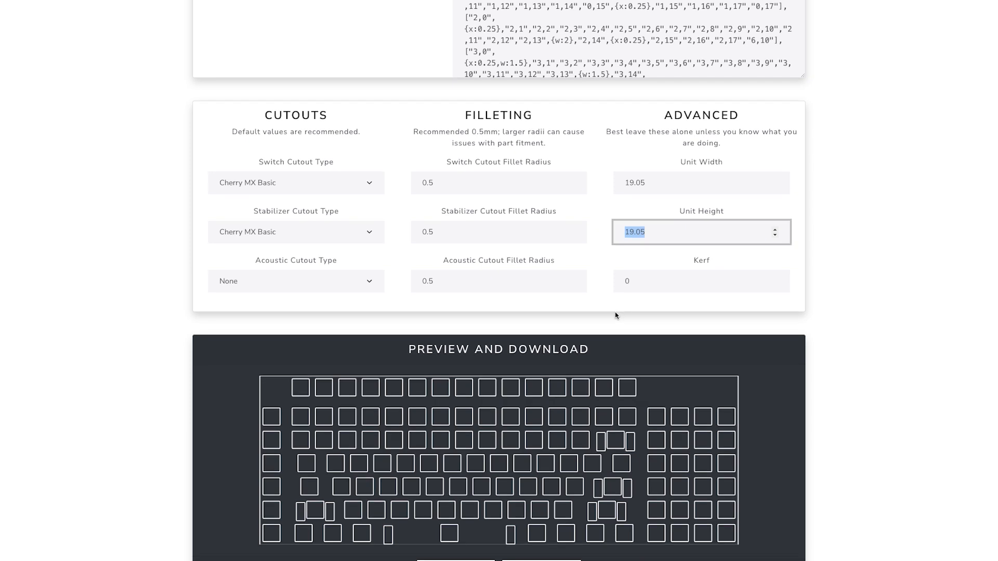
scroll(down, 3)
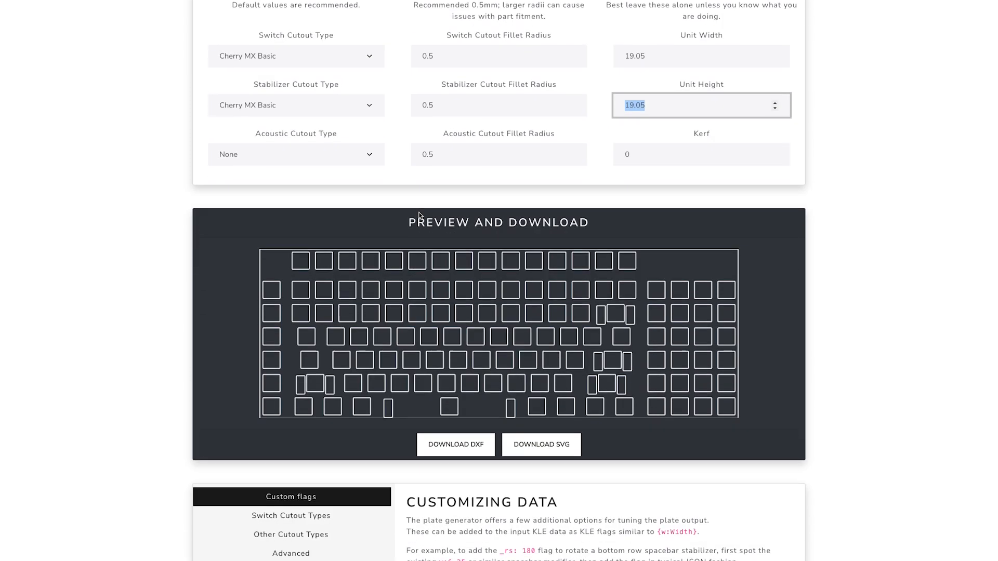
scroll(down, 3)
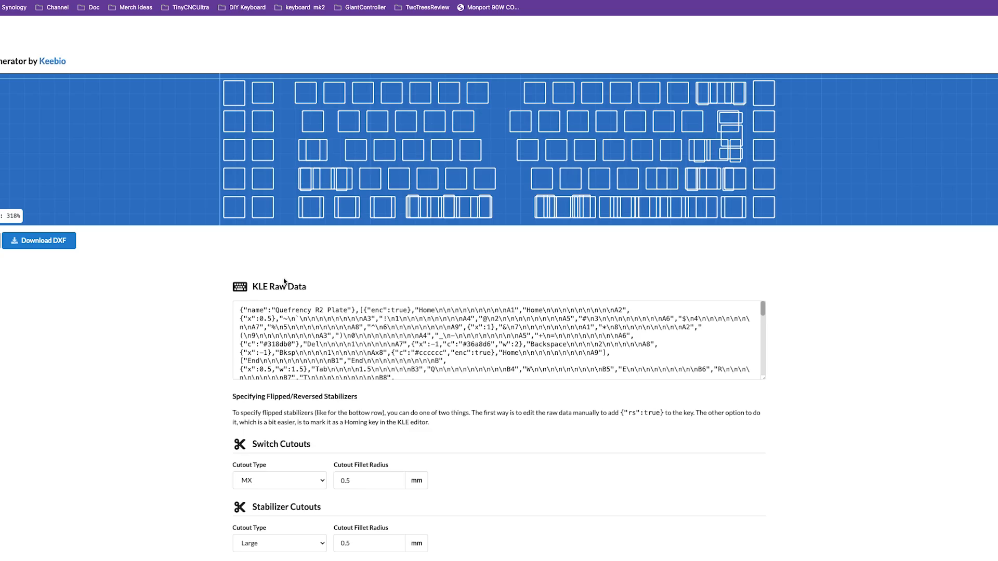
Step: Review the Keebio plate preview and confirm 19.05 mm horizontal keyspacing
scroll(down, 3)
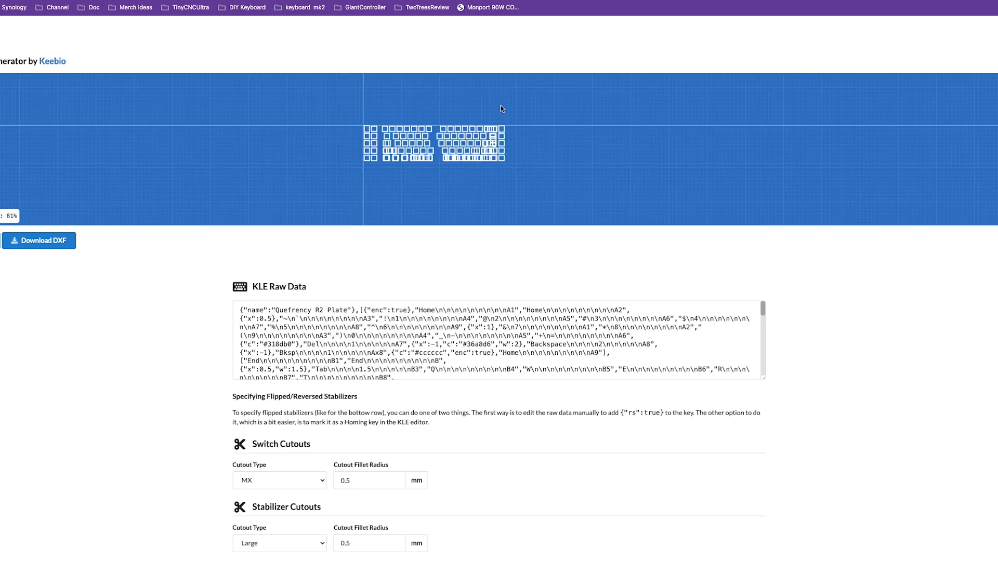
scroll(down, 3)
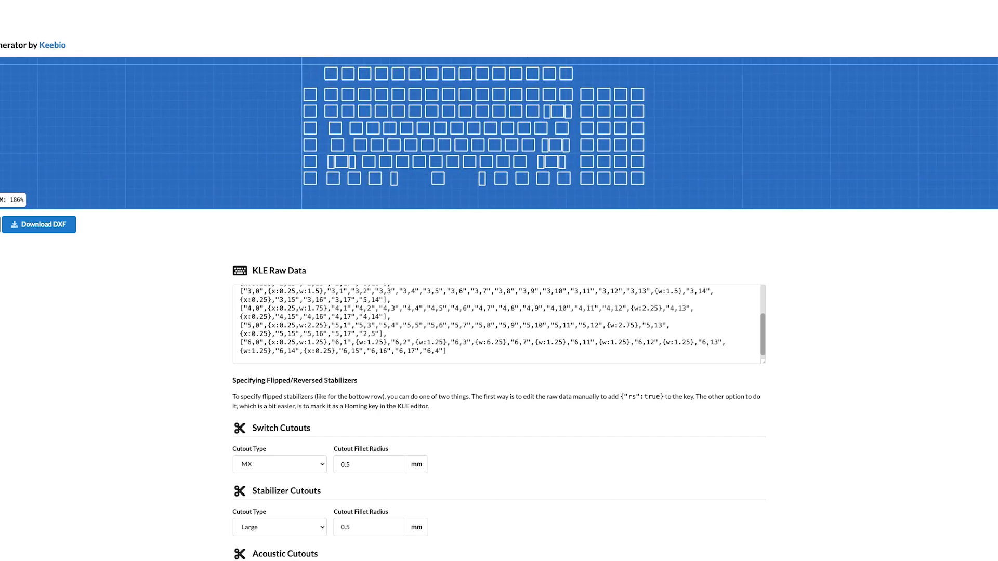
scroll(down, 3)
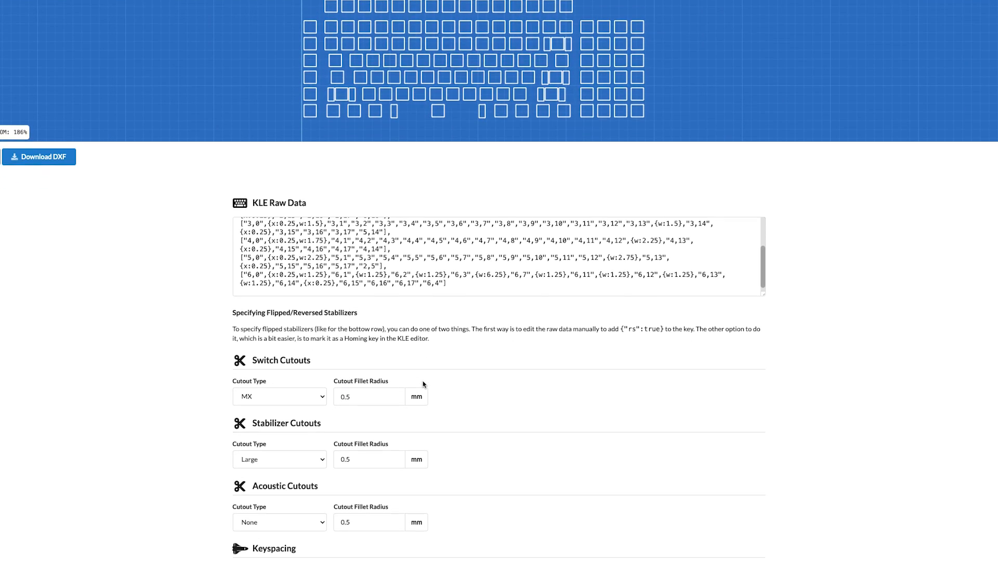
scroll(down, 3)
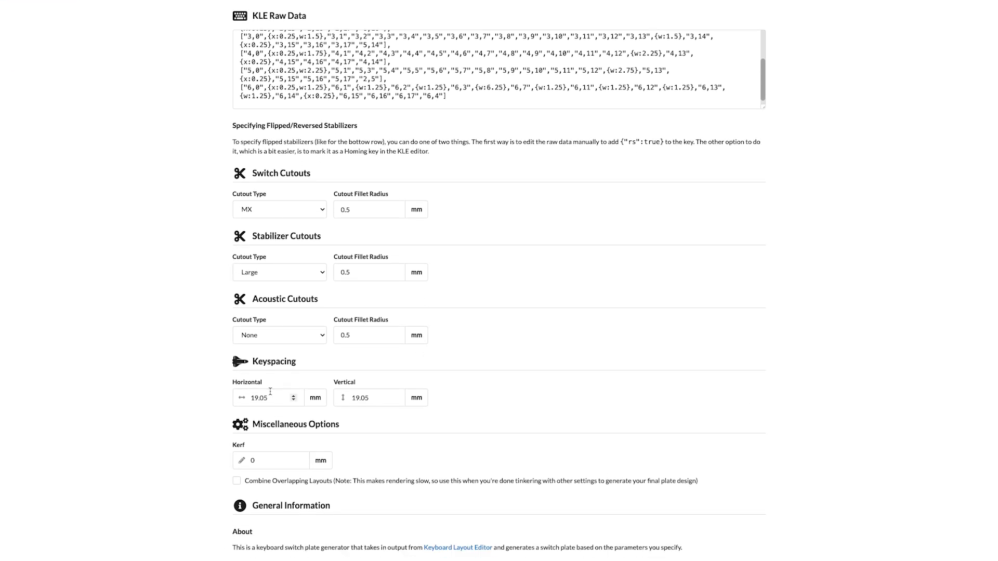
click(369, 397)
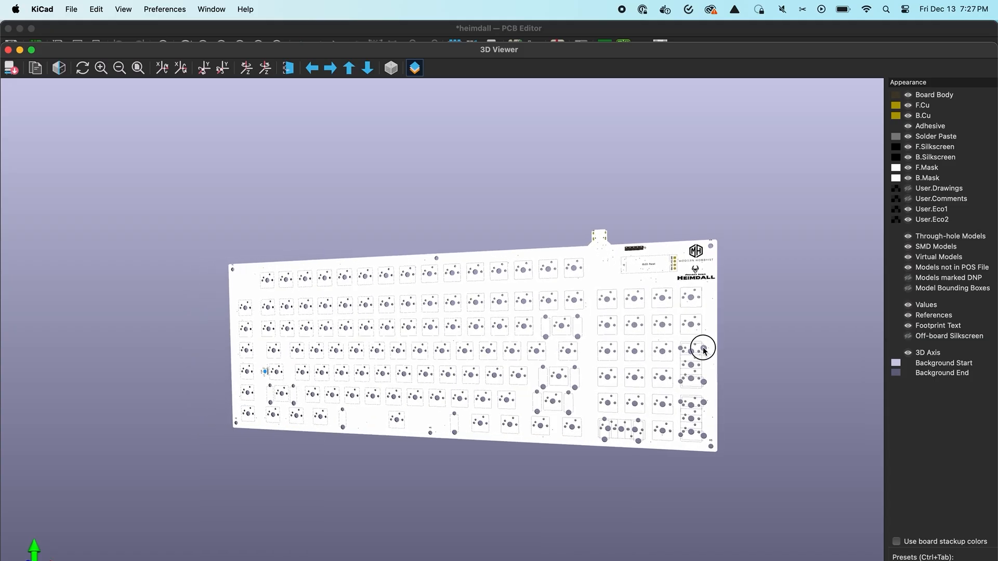
Step: Rotate the Heimdall board in 3D view, then export it as a STEP file
drag(704, 350, 532, 312)
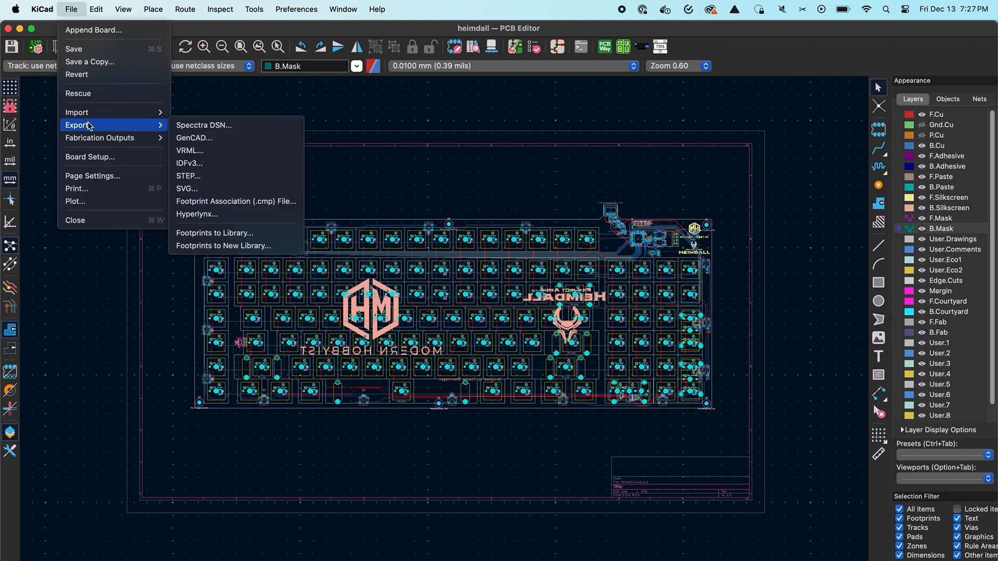
click(187, 175)
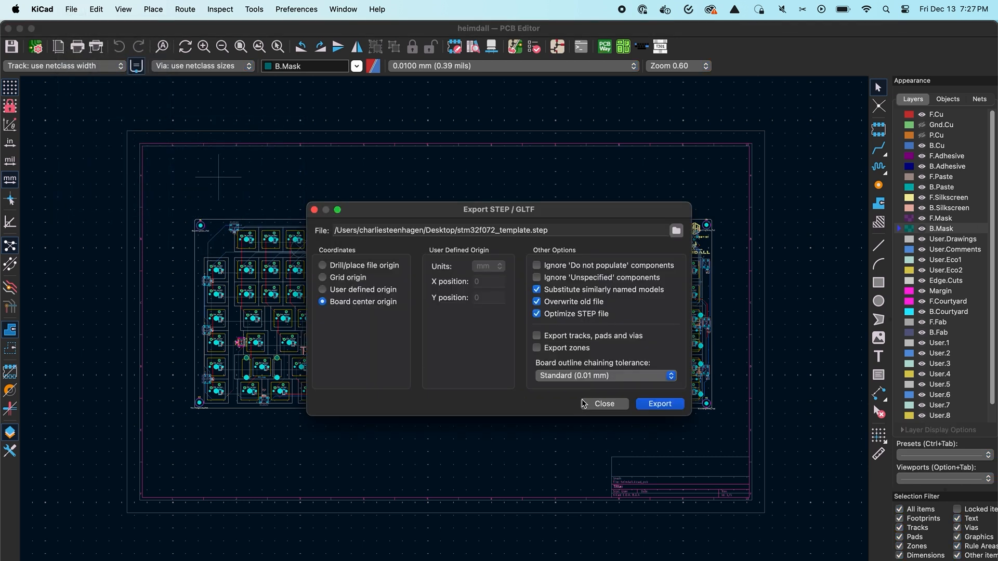
click(659, 403)
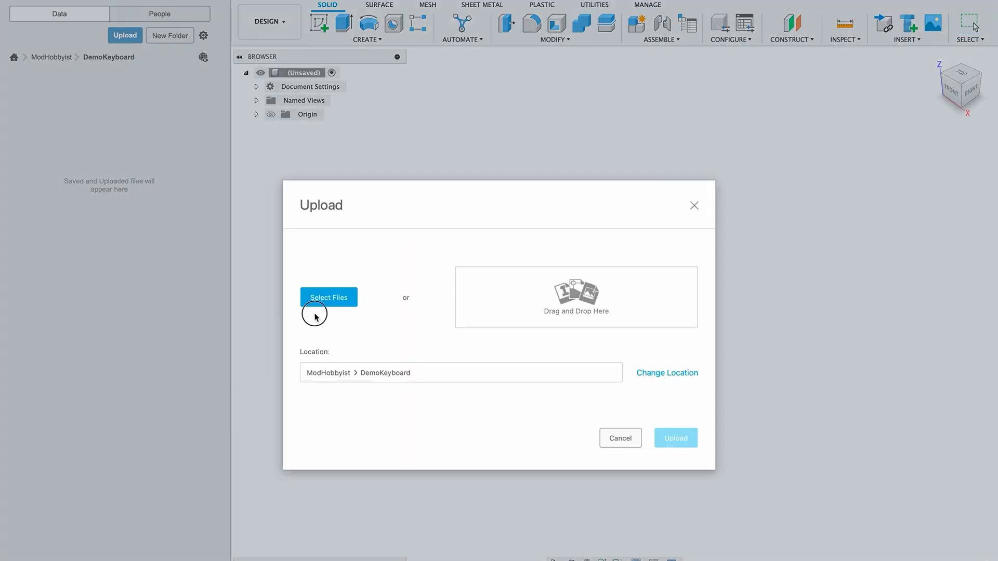
Step: Upload the STEP file, insert stm32f072_template into keyboardPlate, and begin a midplane
click(328, 298)
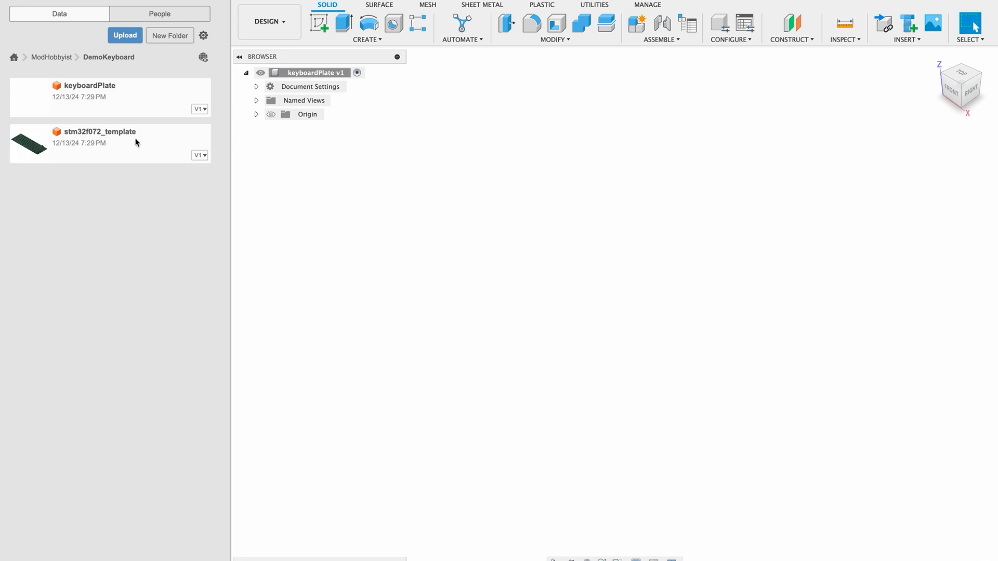
click(108, 142)
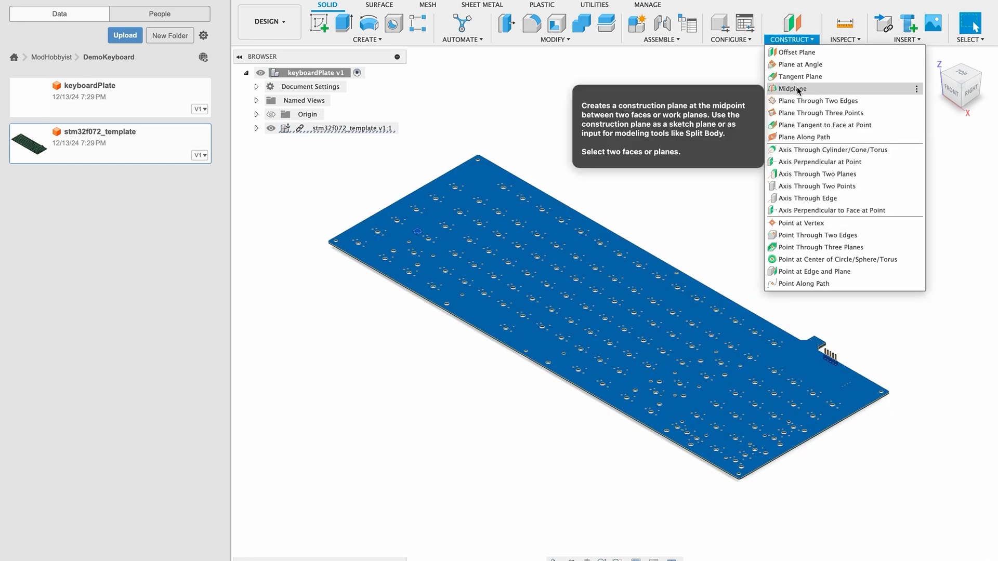
click(796, 51)
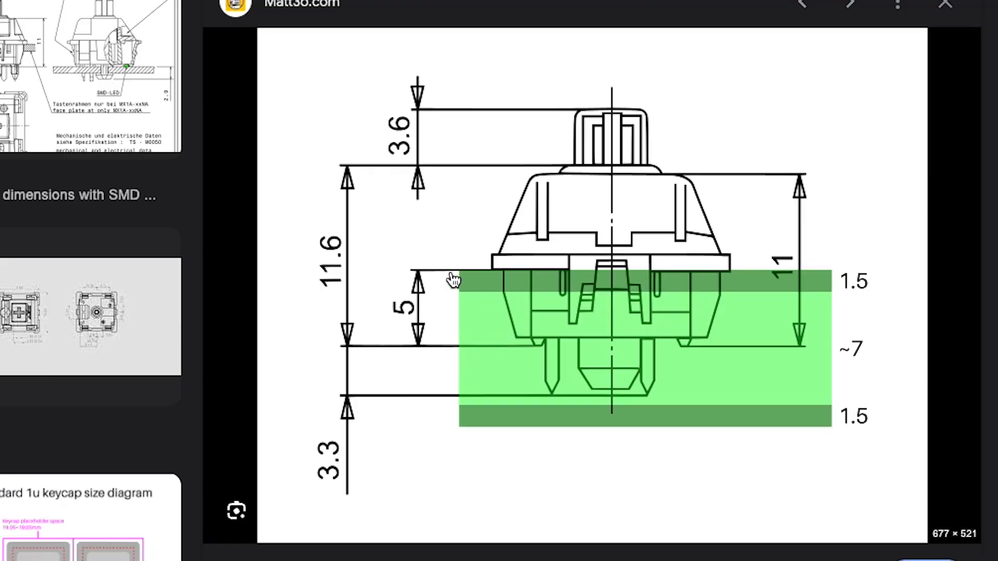
mouse_move(777, 267)
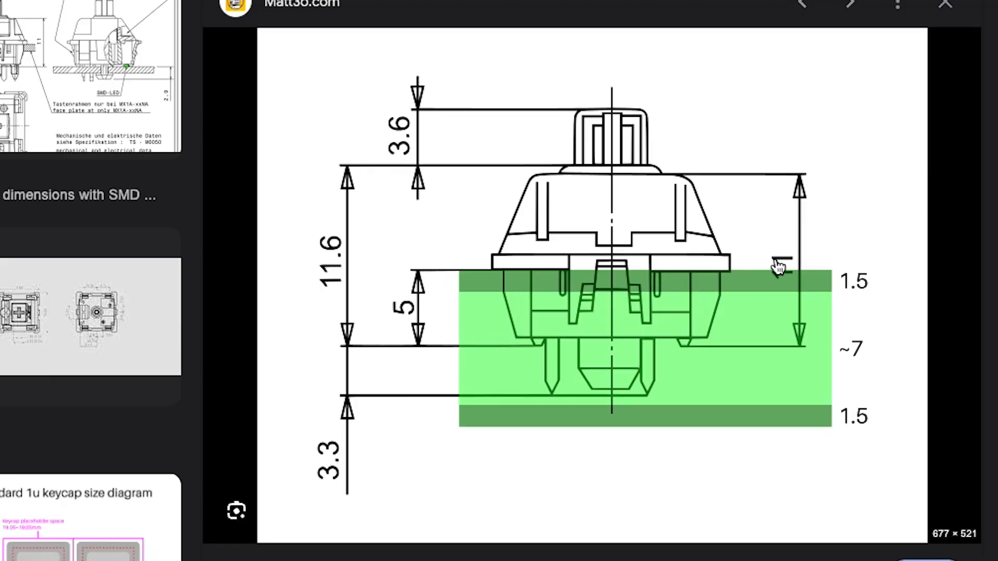
mouse_move(667, 178)
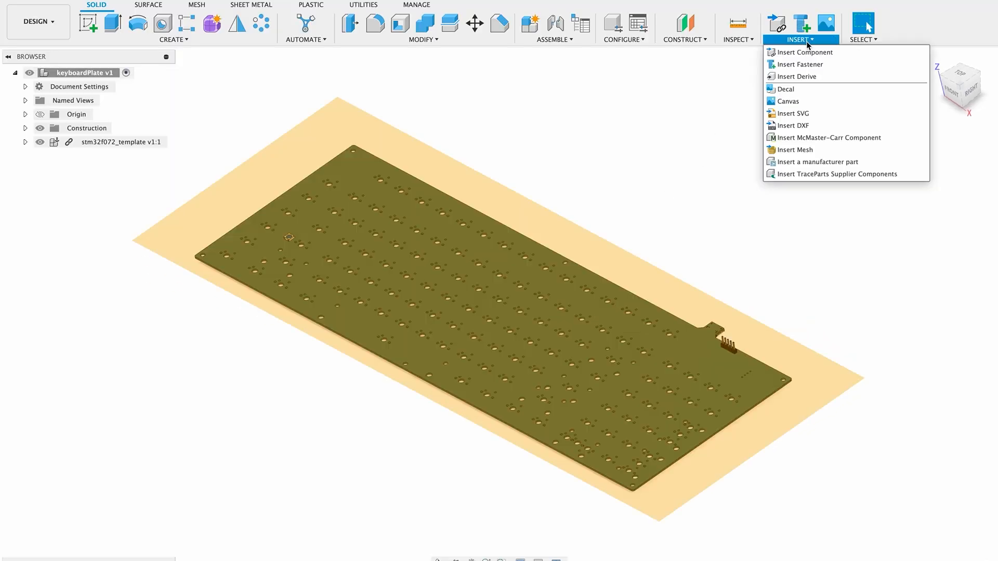
Step: Insert the downloaded kbplate DXF as a sketch on the construction plane
click(791, 126)
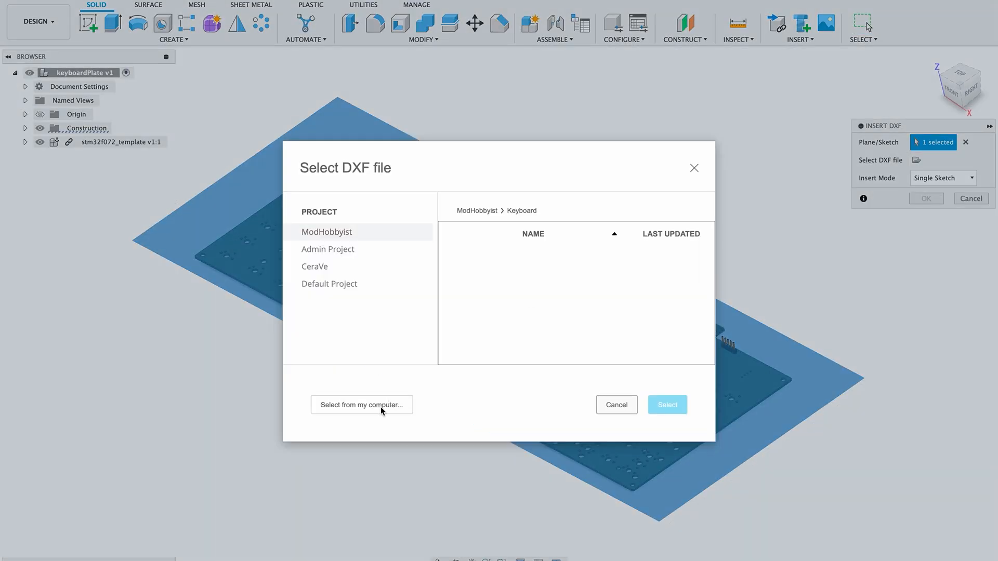
click(362, 405)
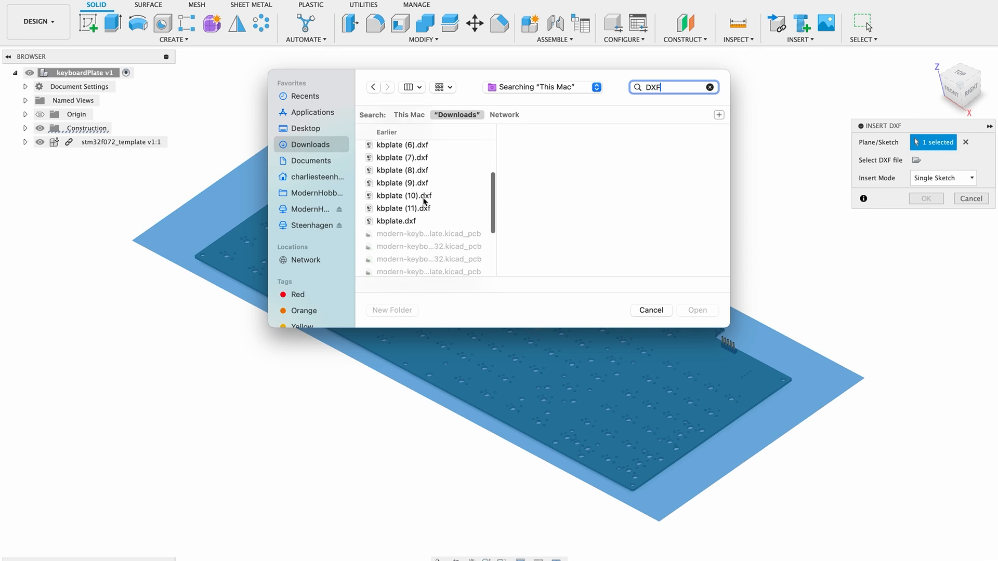
double_click(402, 221)
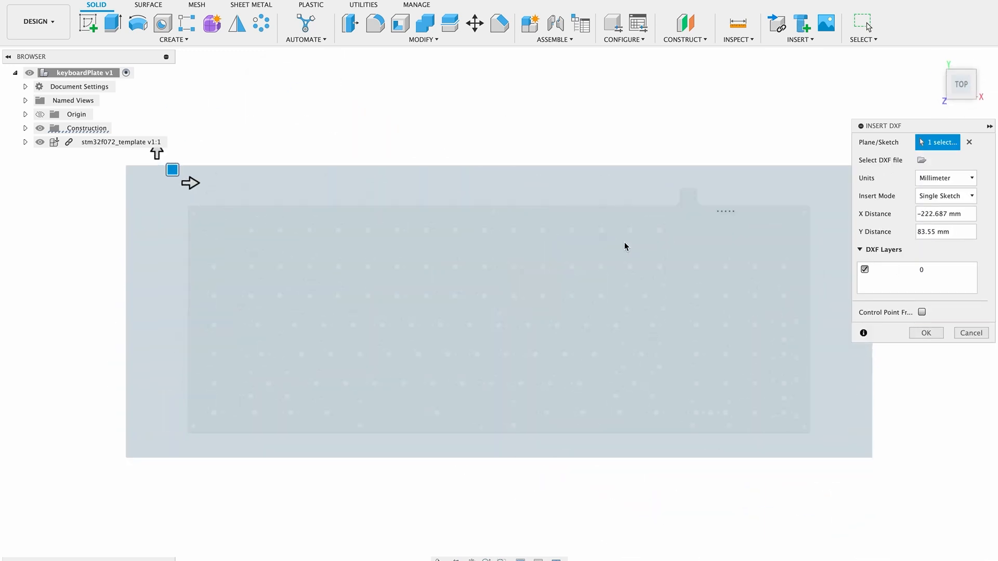
click(926, 332)
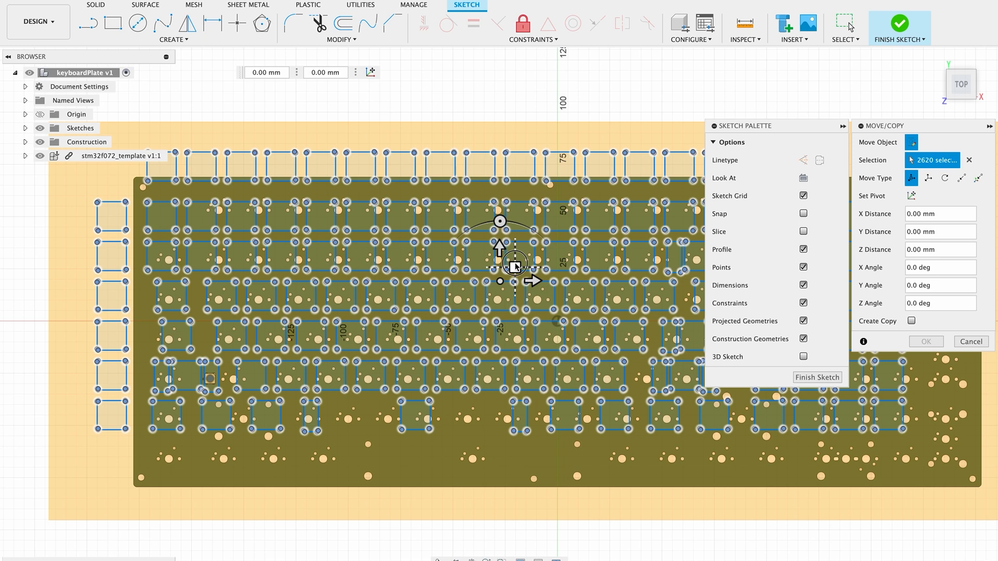
Step: Drag the plate sketch so its cutouts sit over the board's switch footprints
drag(514, 264, 566, 318)
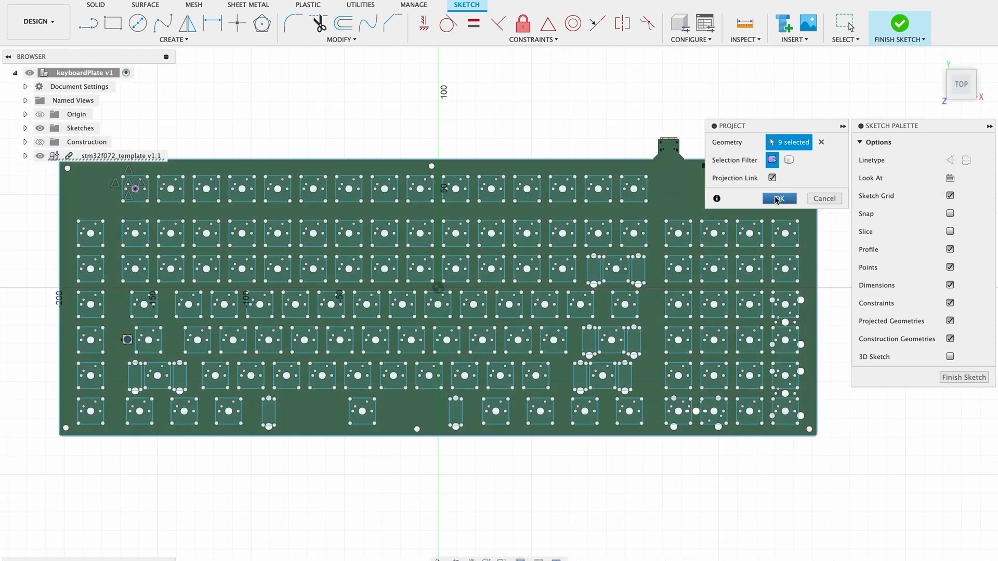
Step: Confirm projecting the selected board edges into the plate sketch
click(779, 199)
text(1.5)
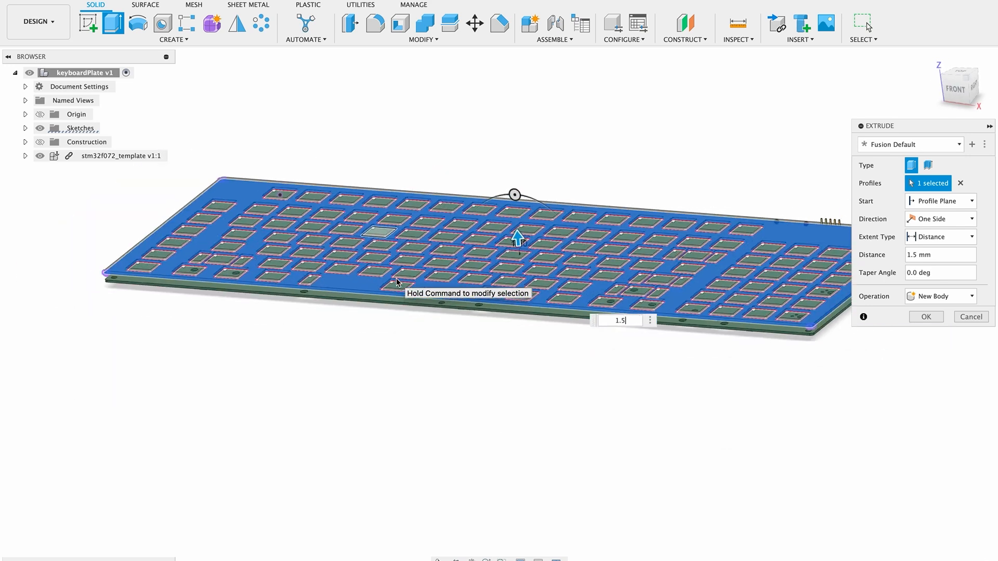
Step: Sketch on the plate, project its outline and holes, extrude Body2, then open case-v3
click(926, 317)
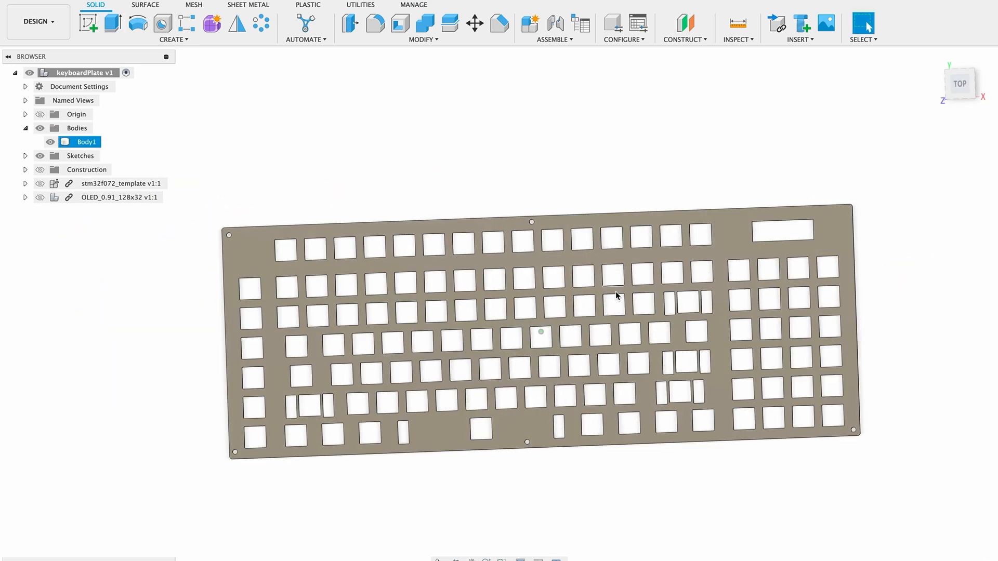
click(683, 23)
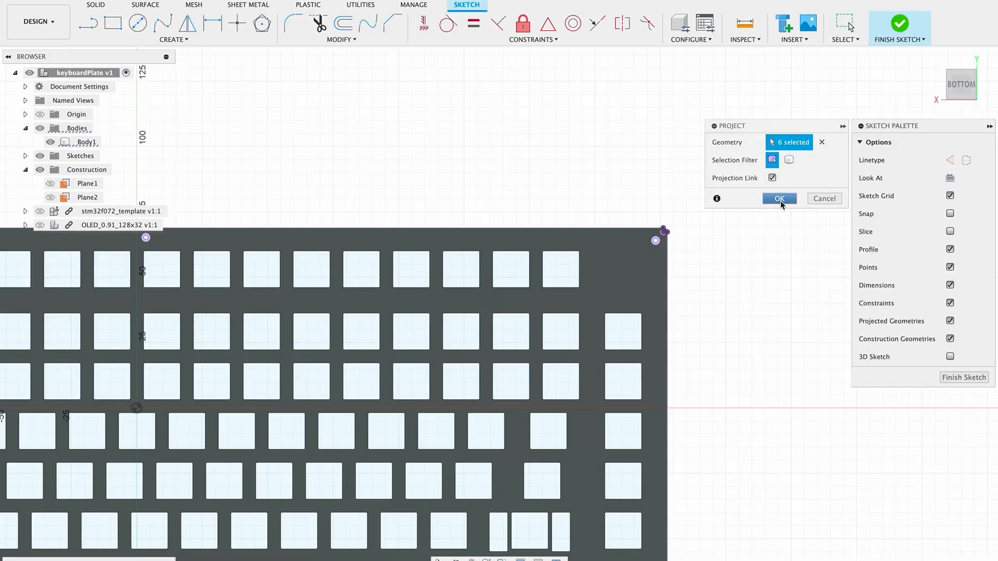
click(779, 198)
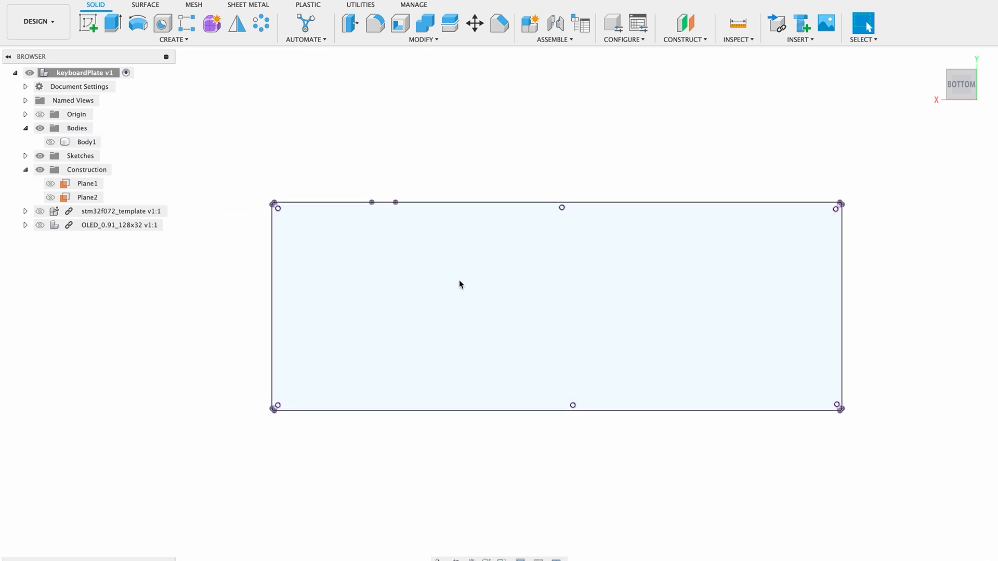
click(88, 23)
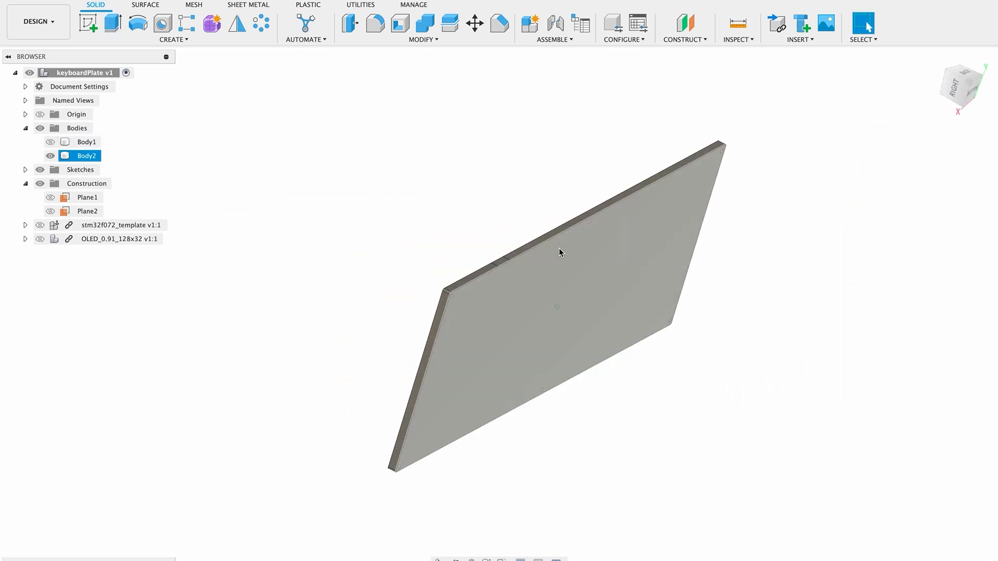
click(958, 83)
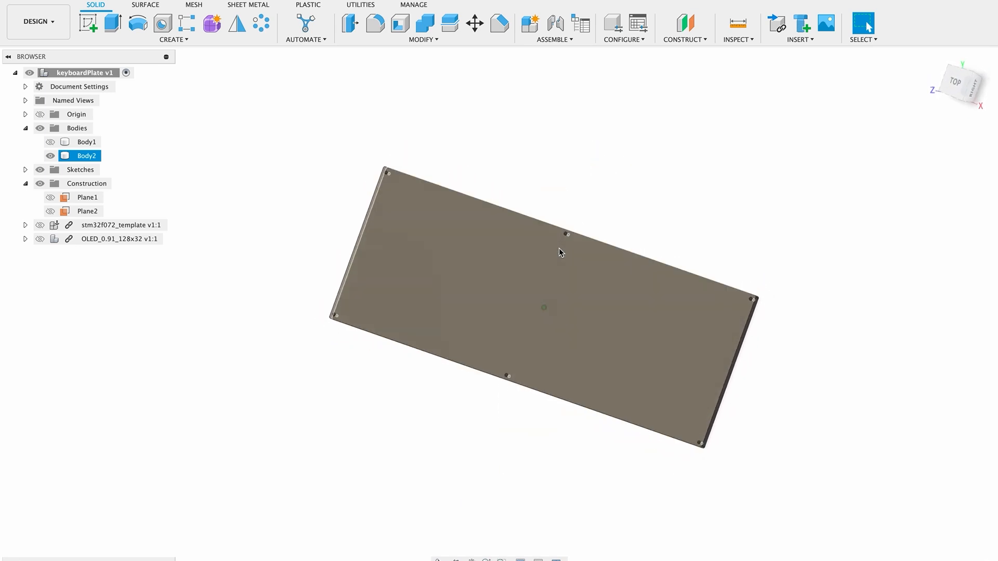
click(94, 5)
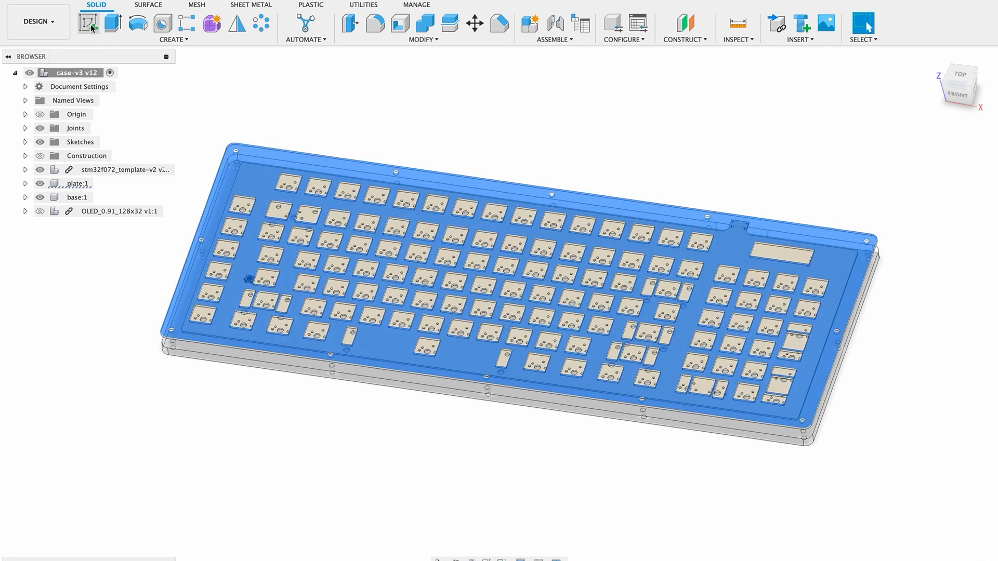
Step: Sketch over the case plate, project its outline and switch cutouts, and finish
click(85, 24)
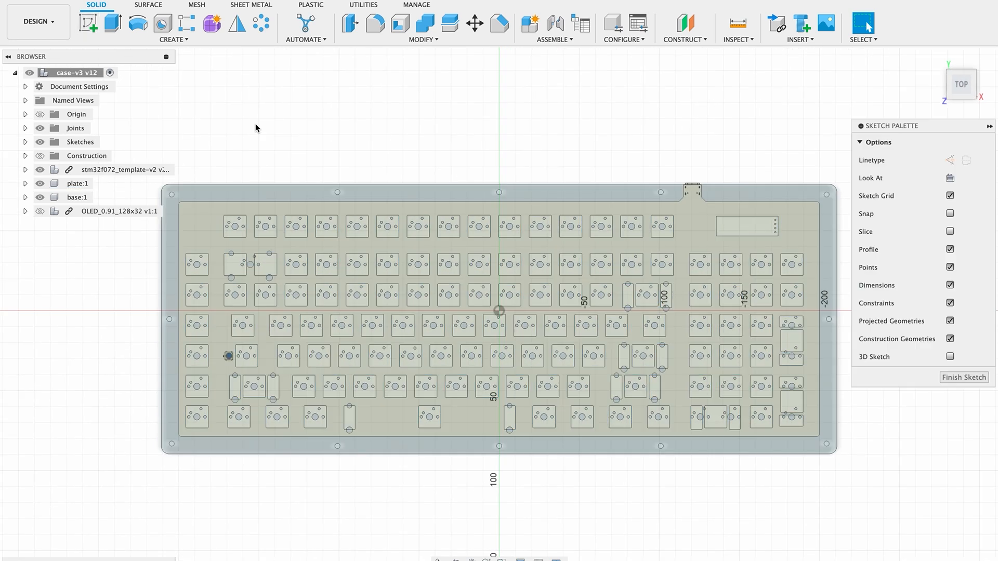
click(173, 28)
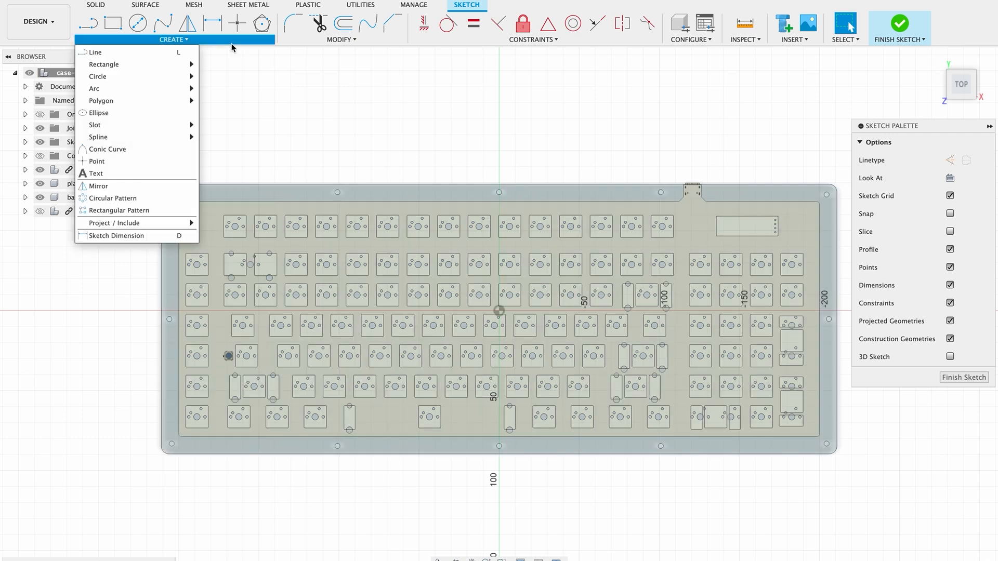
click(116, 223)
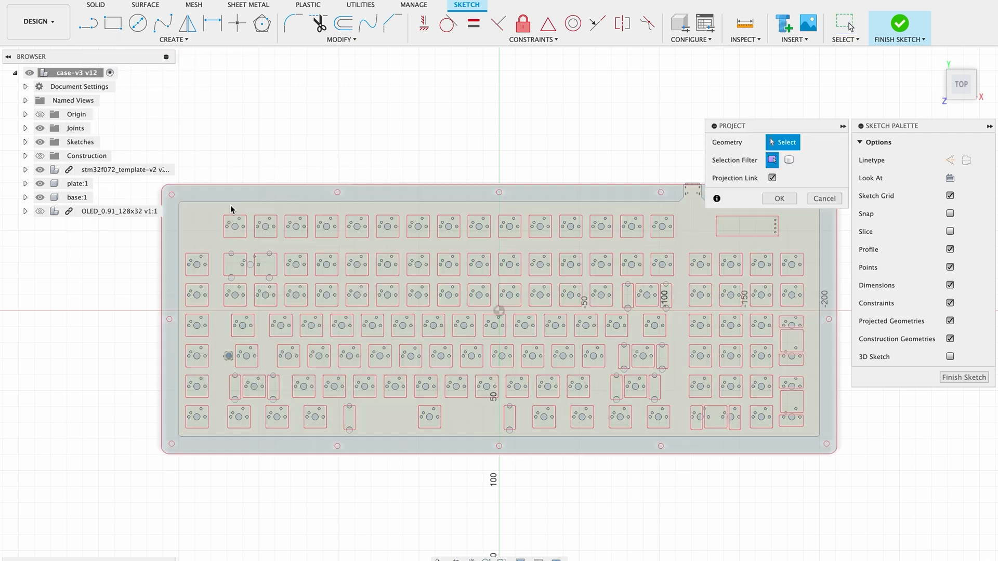
click(779, 198)
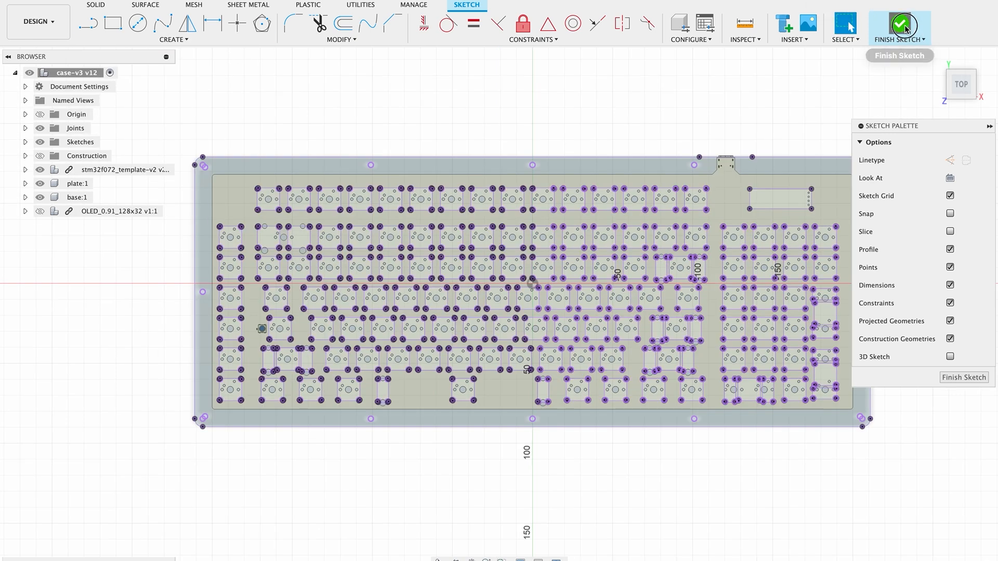
click(899, 24)
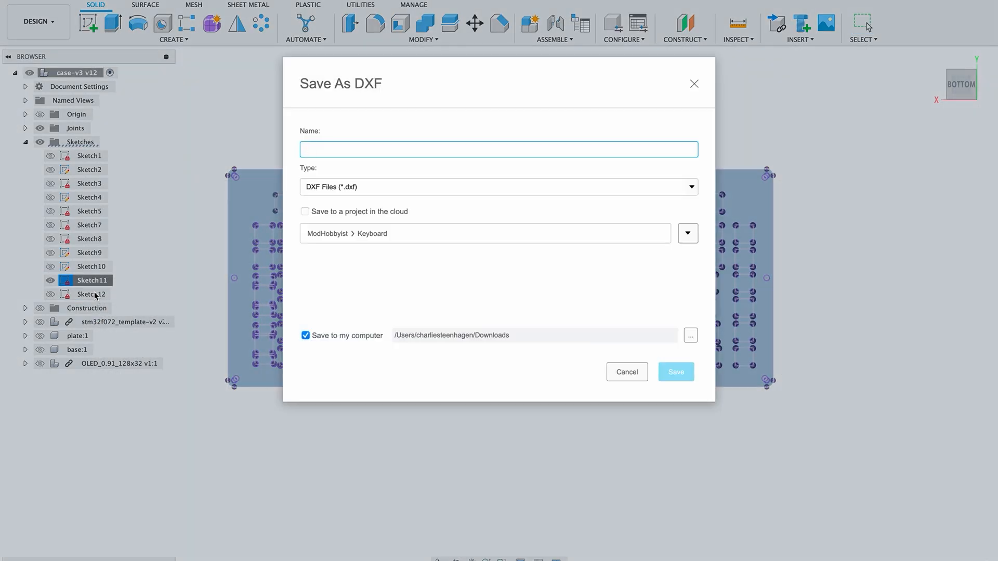
Step: Name the sketch DXF 'plateD', then begin saving Sketch12 as DXF
text(plateD)
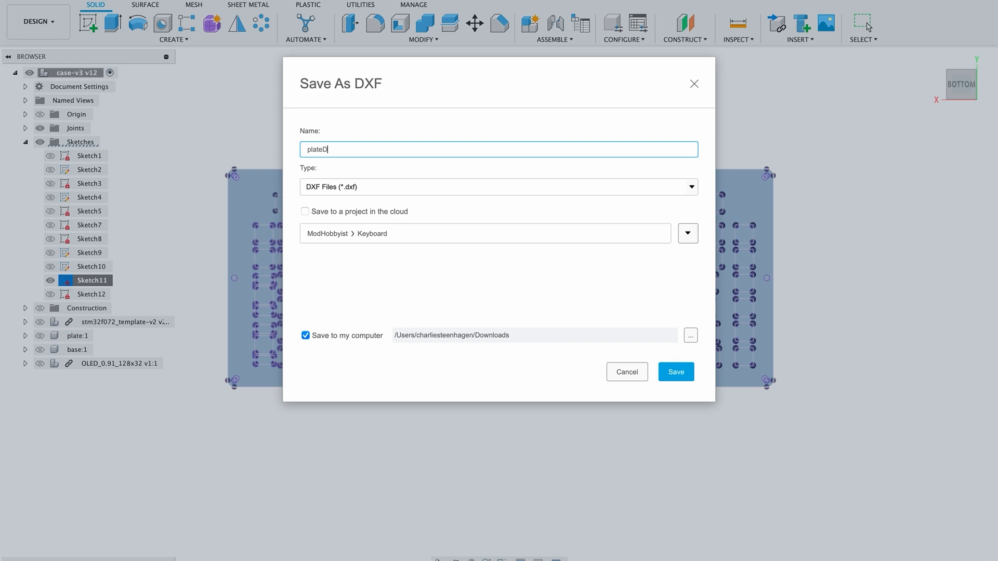
right_click(92, 294)
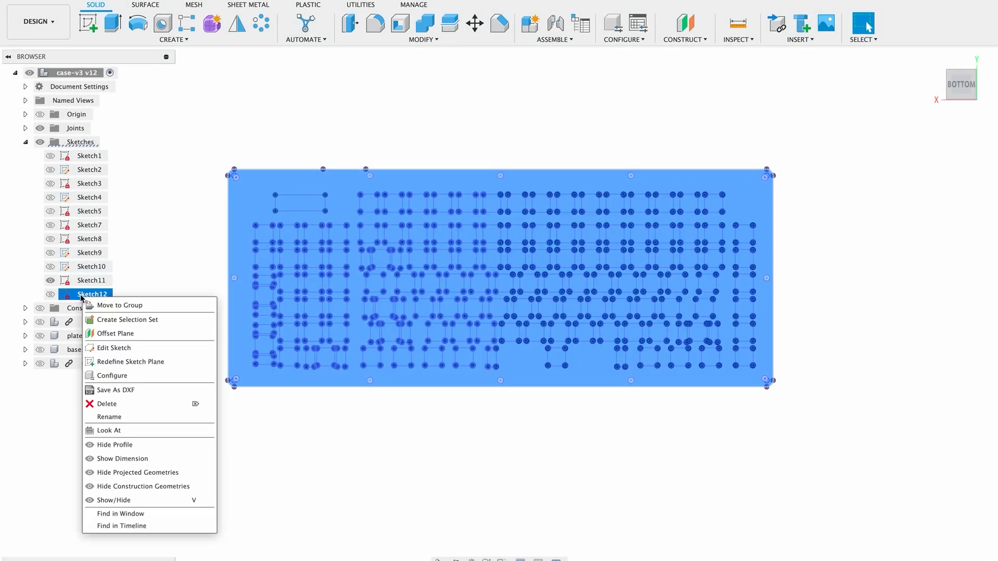
click(117, 389)
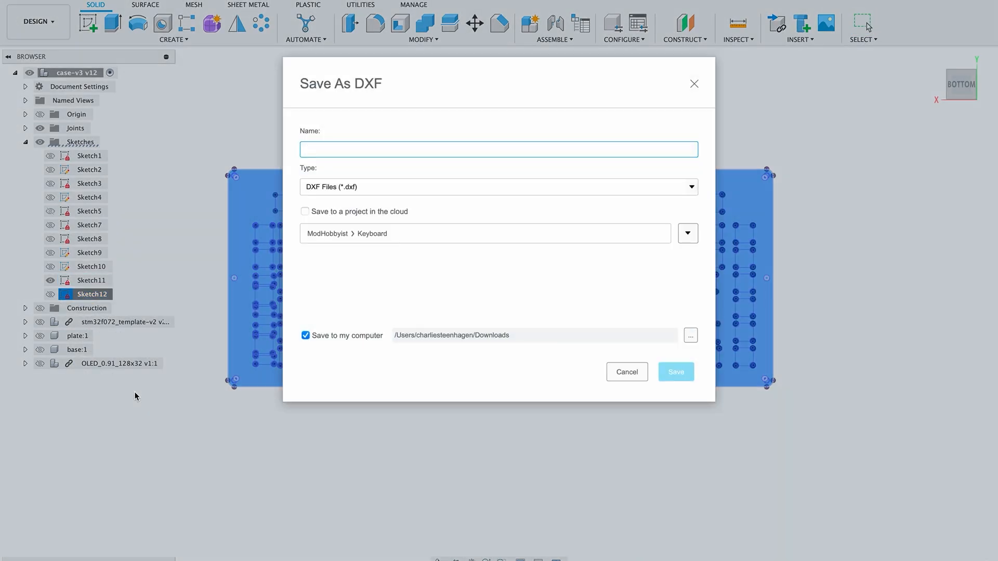
click(626, 372)
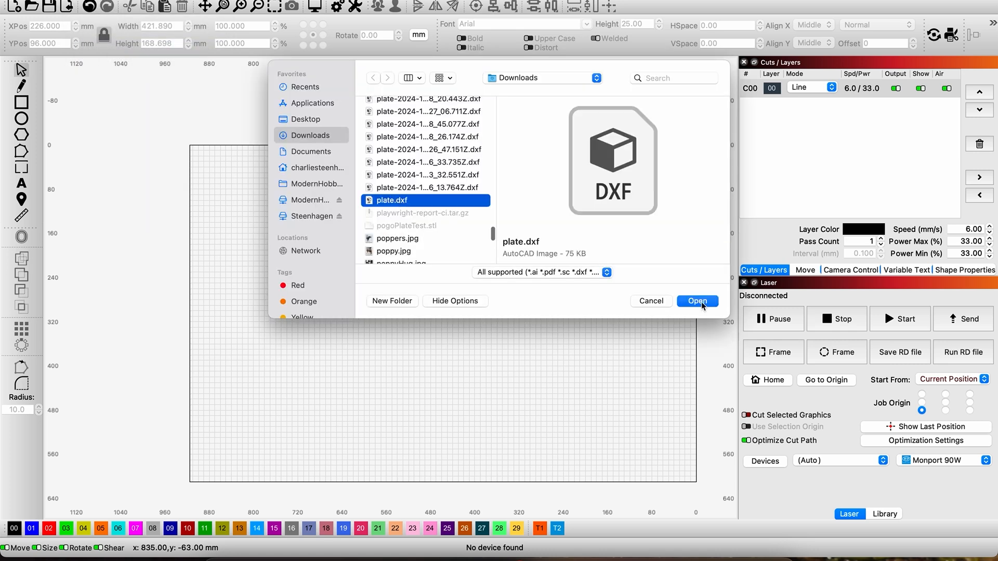
Step: Import plate.dxf from the Downloads folder into LightBurn
click(697, 301)
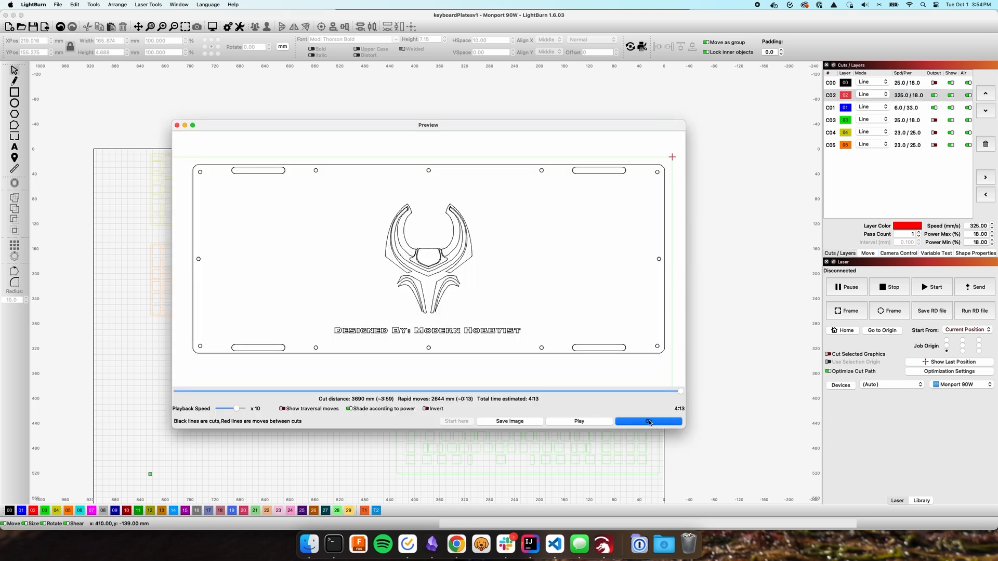
Step: Preview and close the base panel (4:13) and switch plate (6:18) cut previews
click(648, 421)
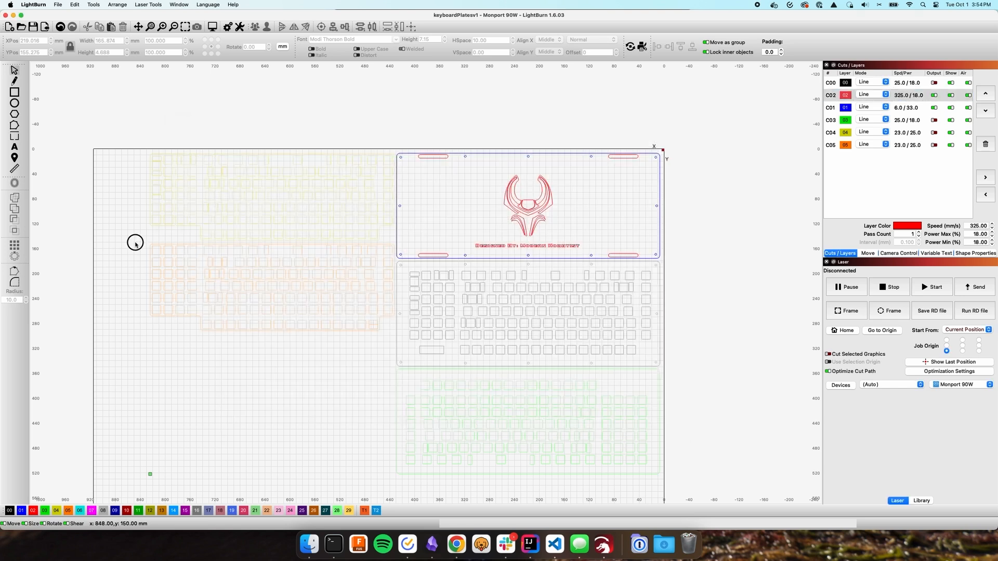
click(211, 26)
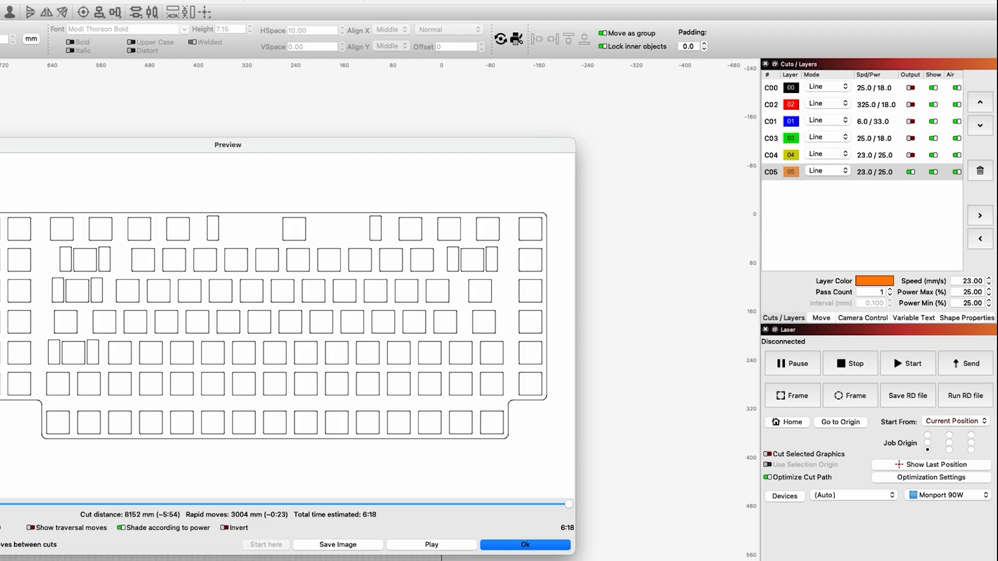
click(525, 545)
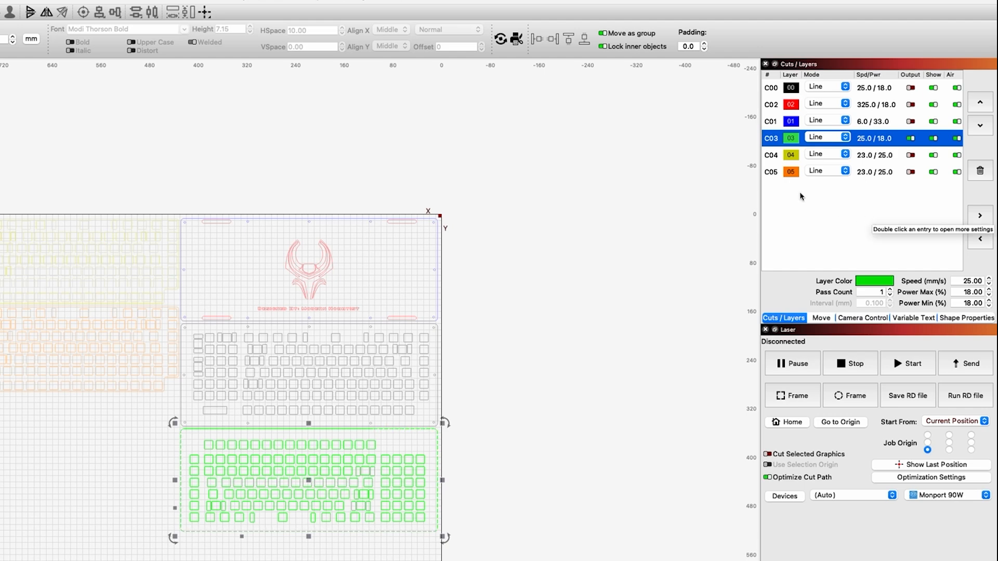
Step: Confirm the black C00 layer's cut settings at 25 mm/s and 18% power
click(213, 26)
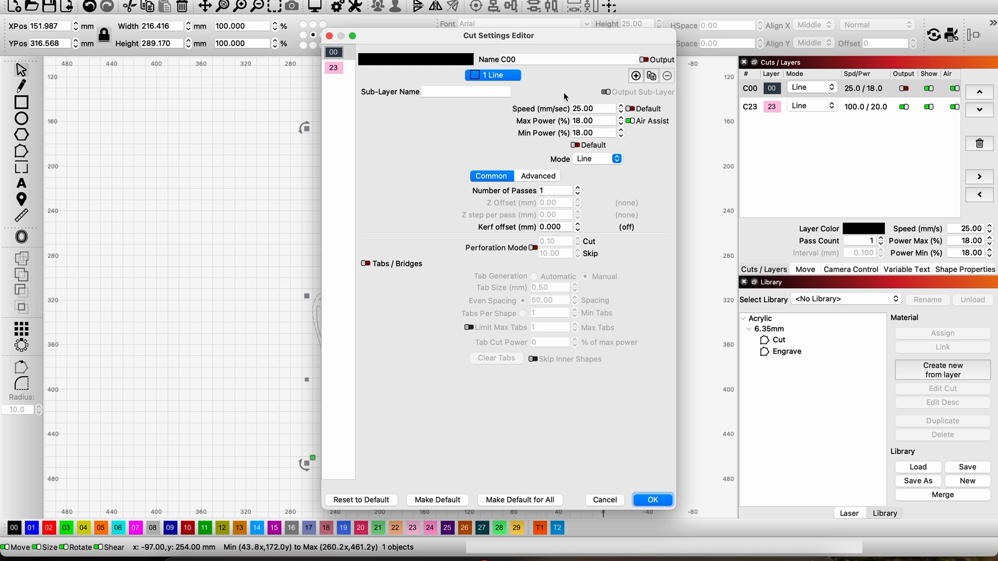
mouse_move(565, 96)
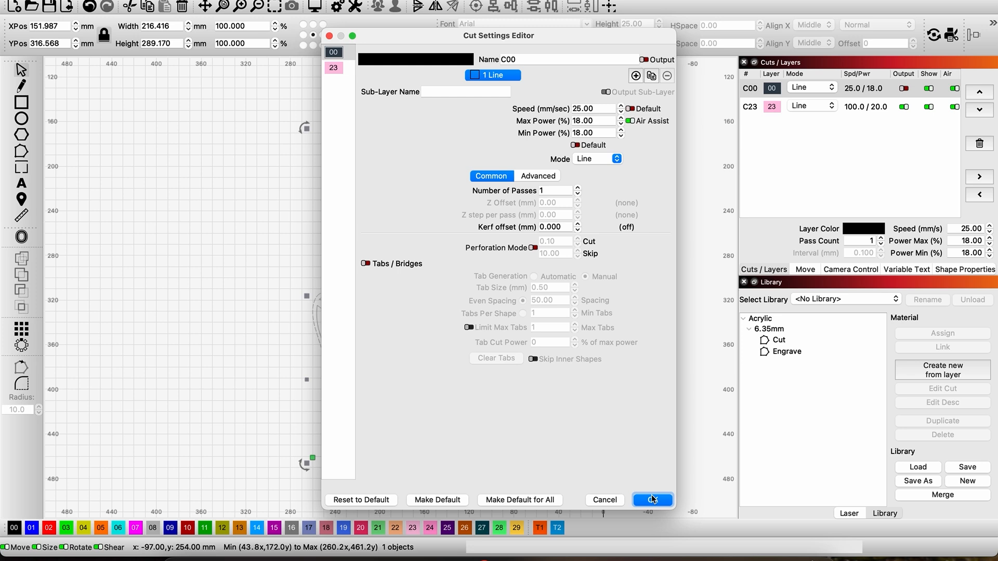
click(652, 499)
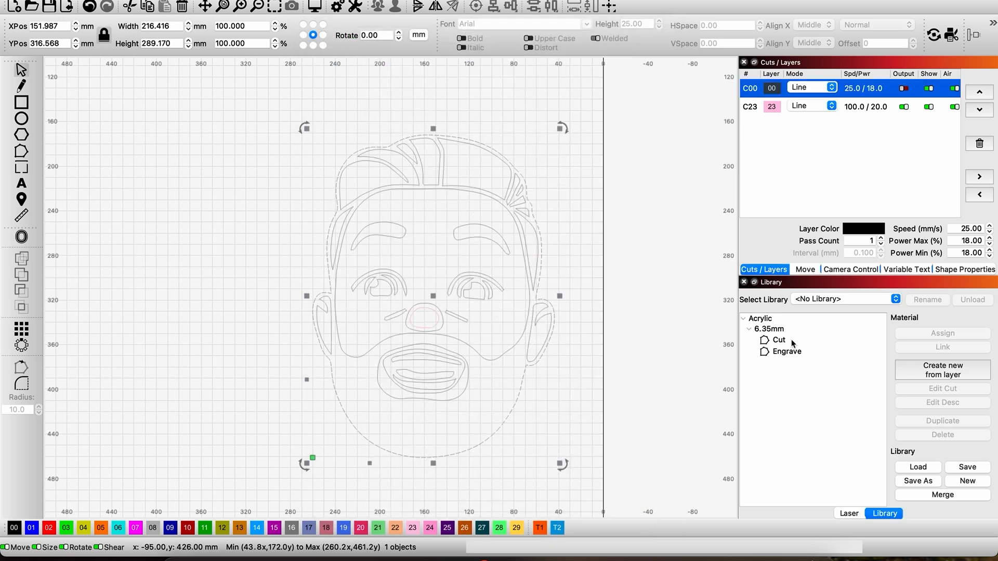
Step: Create a library material from layer C01 named Acrylic, 6.35 mm thick
click(779, 340)
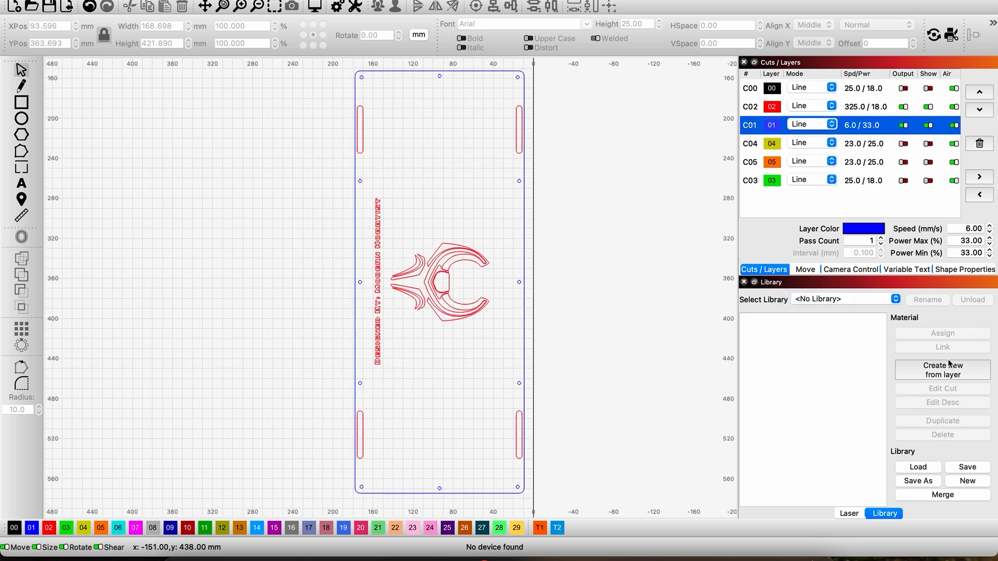
click(942, 370)
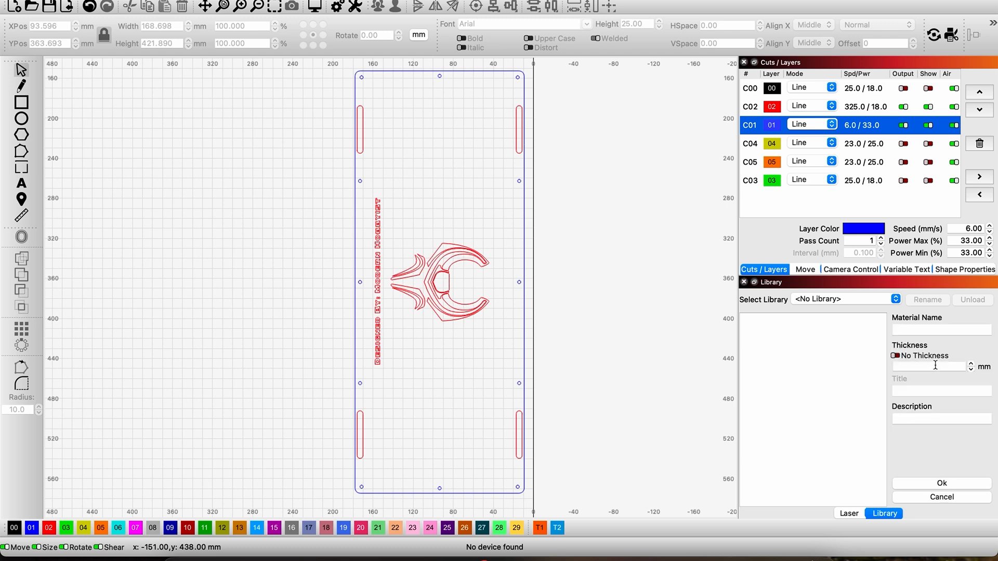
text(Acrylic)
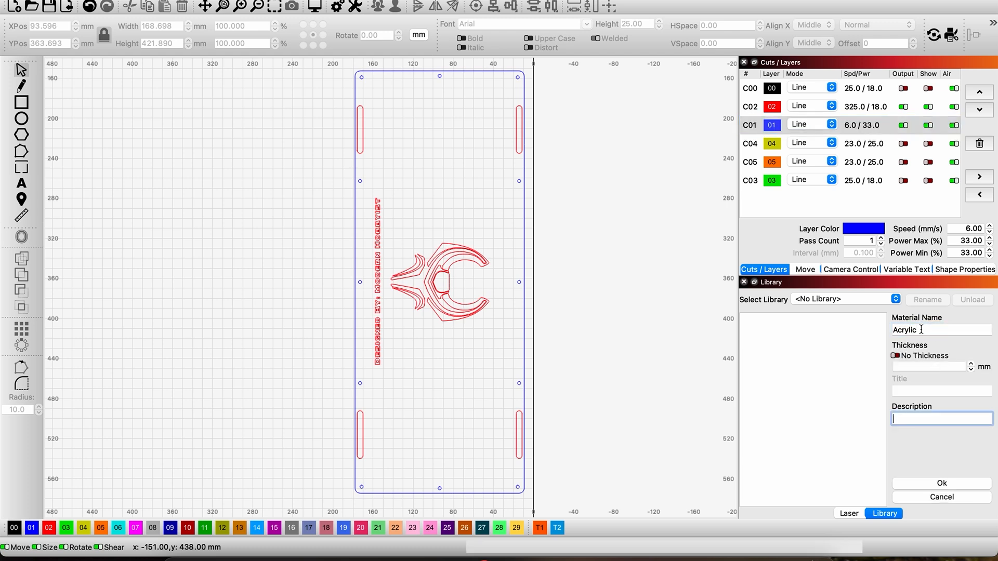
text(6.35)
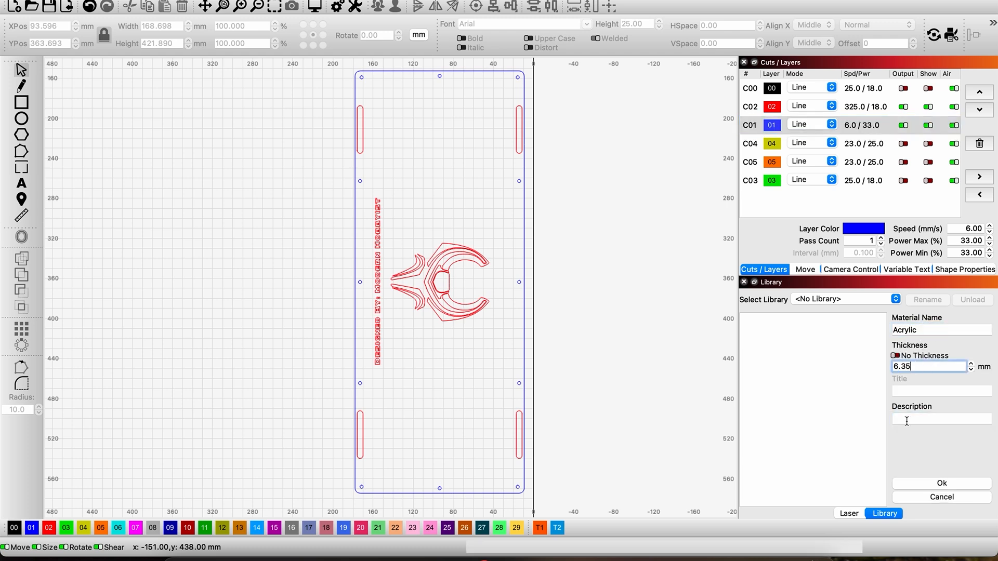